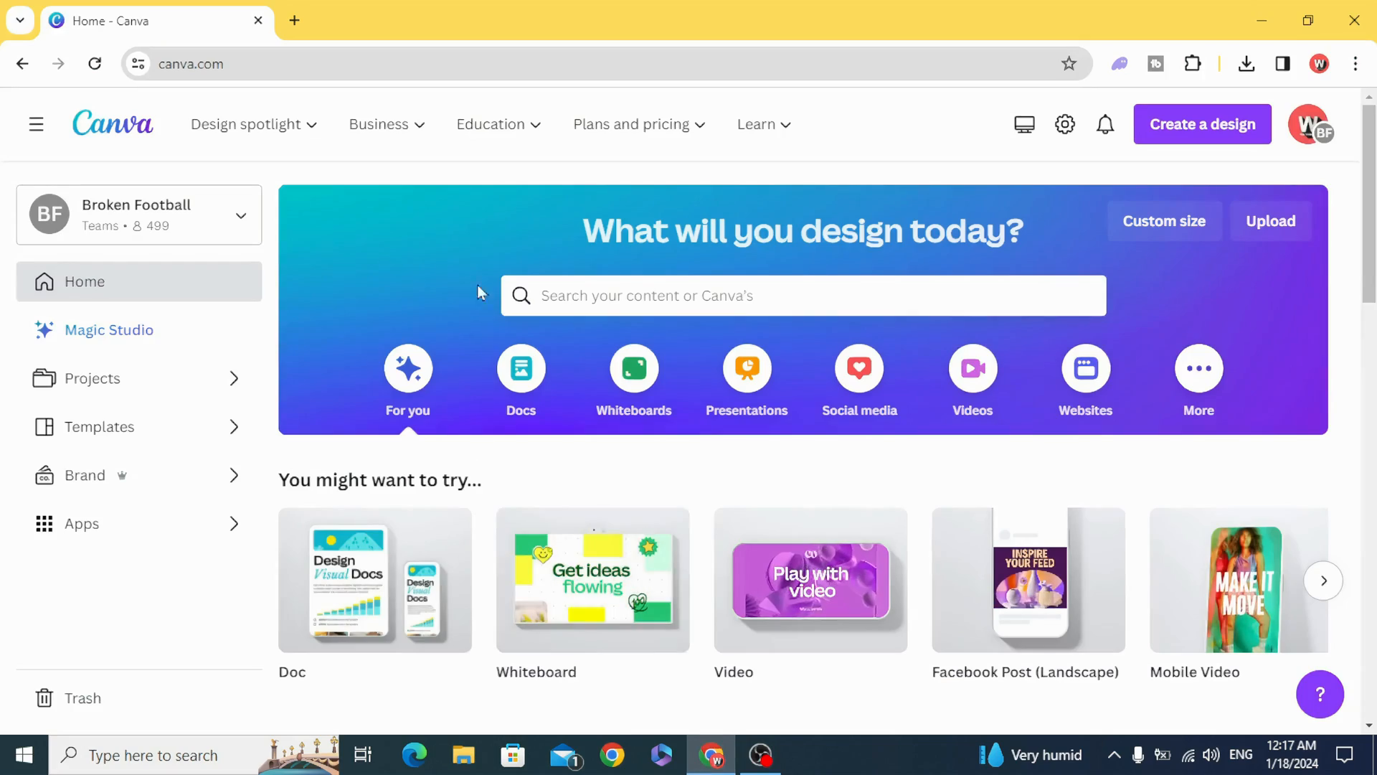
# Step: Start a blank 1920×1080 video design from the Canva home page
pyautogui.click(972, 367)
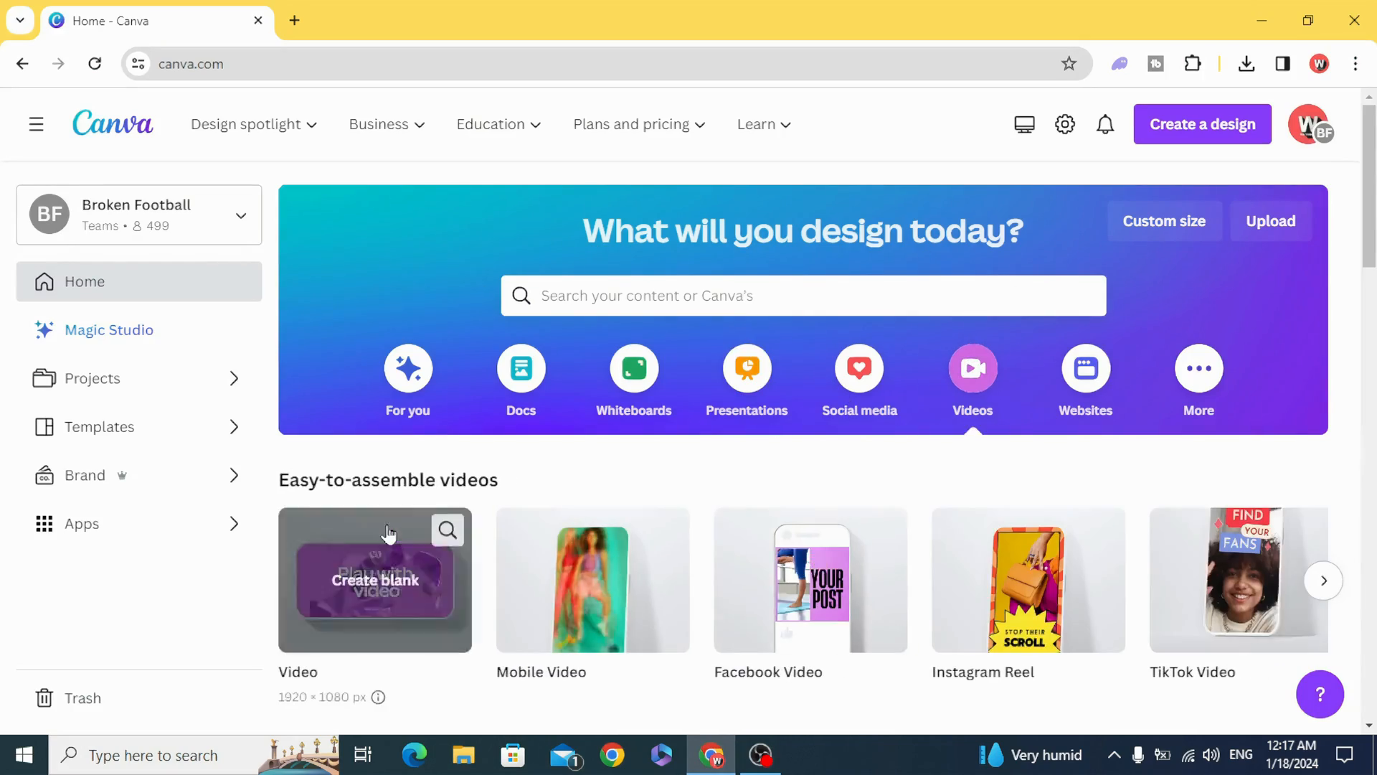
pyautogui.click(376, 579)
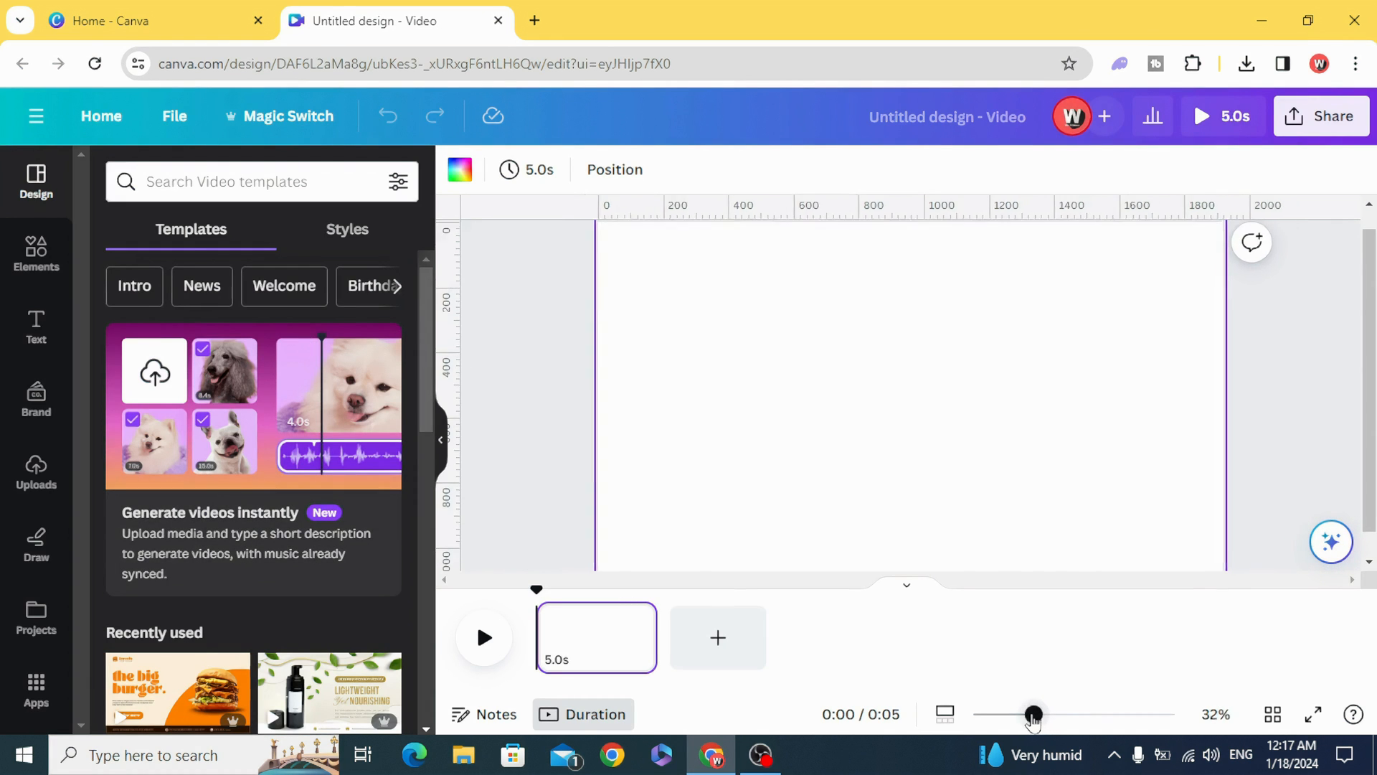
# Step: Place the recently used Colosseum photo and stretch it to fill the whole frame
pyautogui.click(36, 251)
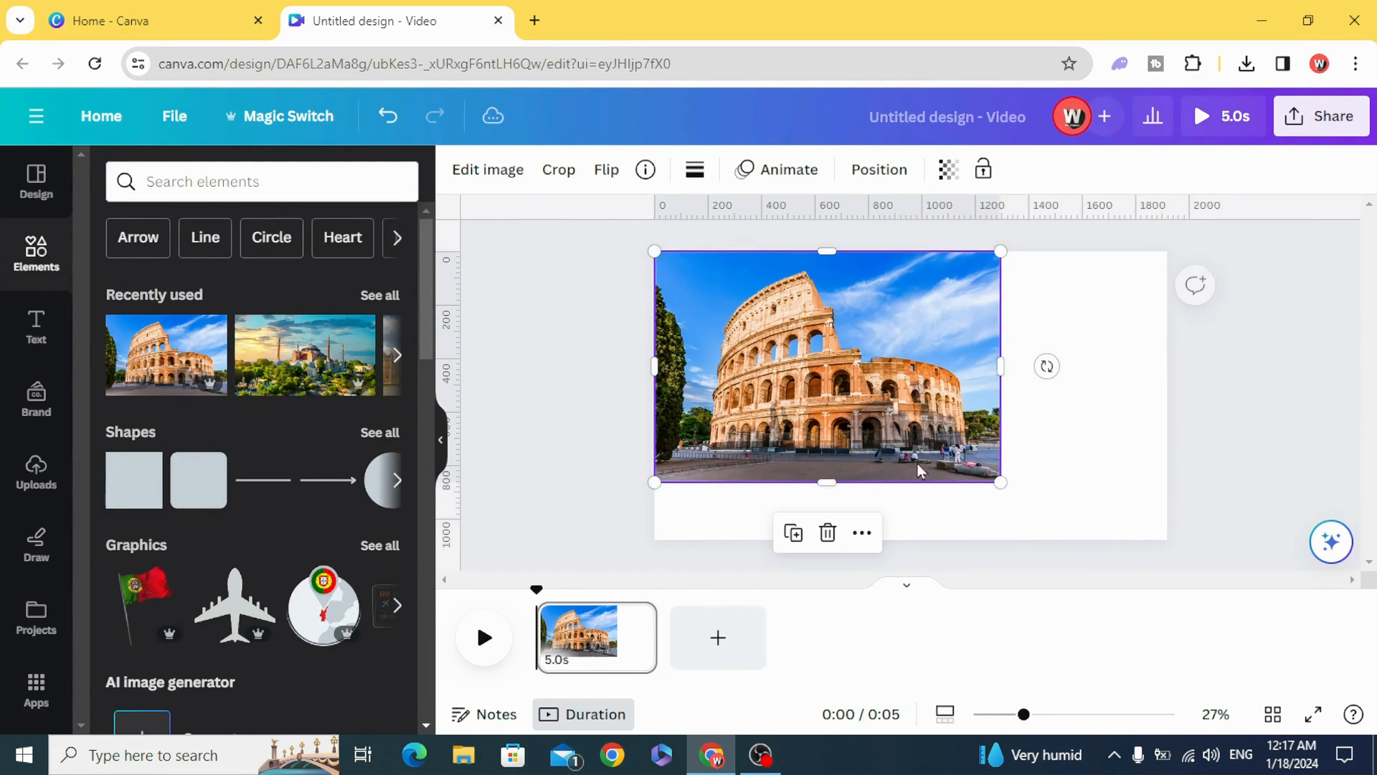
pyautogui.moveTo(1000, 482); pyautogui.dragTo(1124, 565)
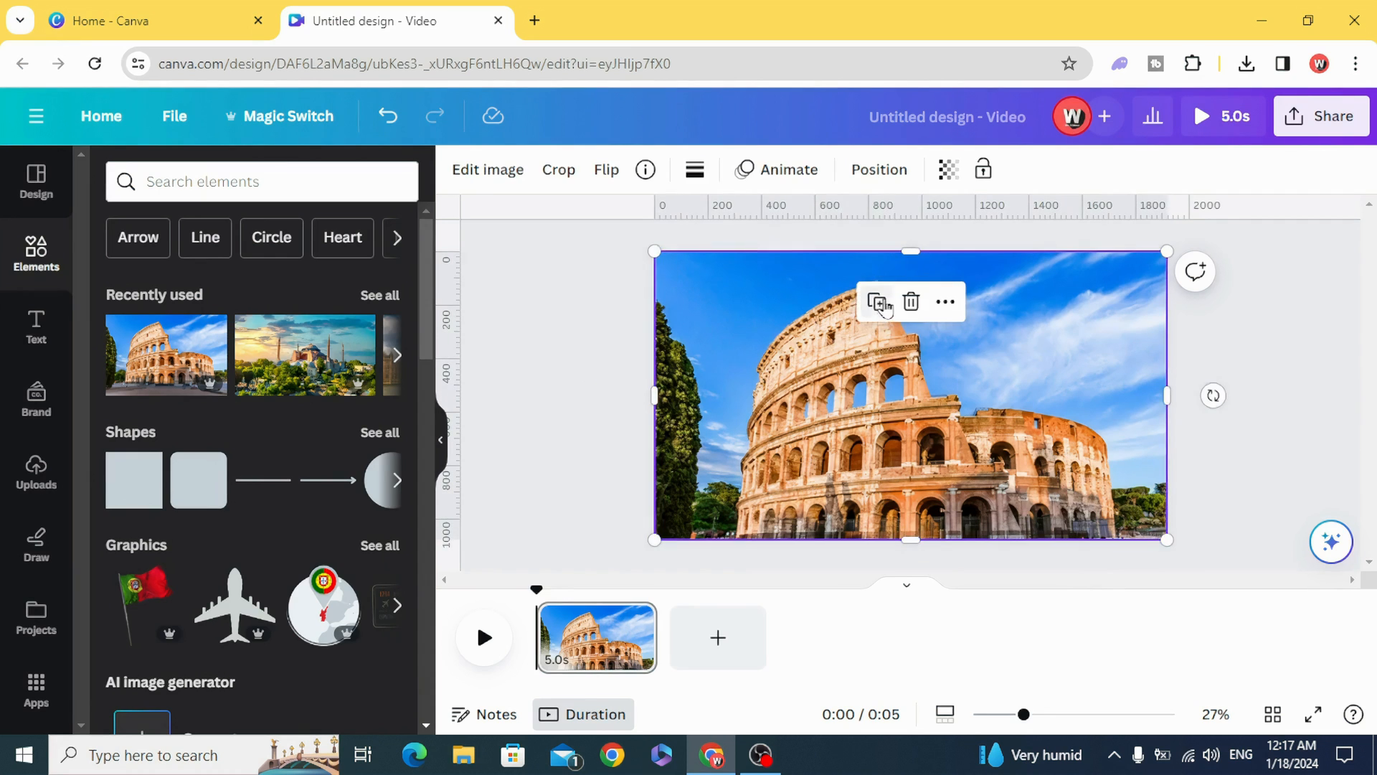
# Step: Duplicate the Colosseum photo and apply the Fuchsia duotone preset to the copy
pyautogui.click(876, 301)
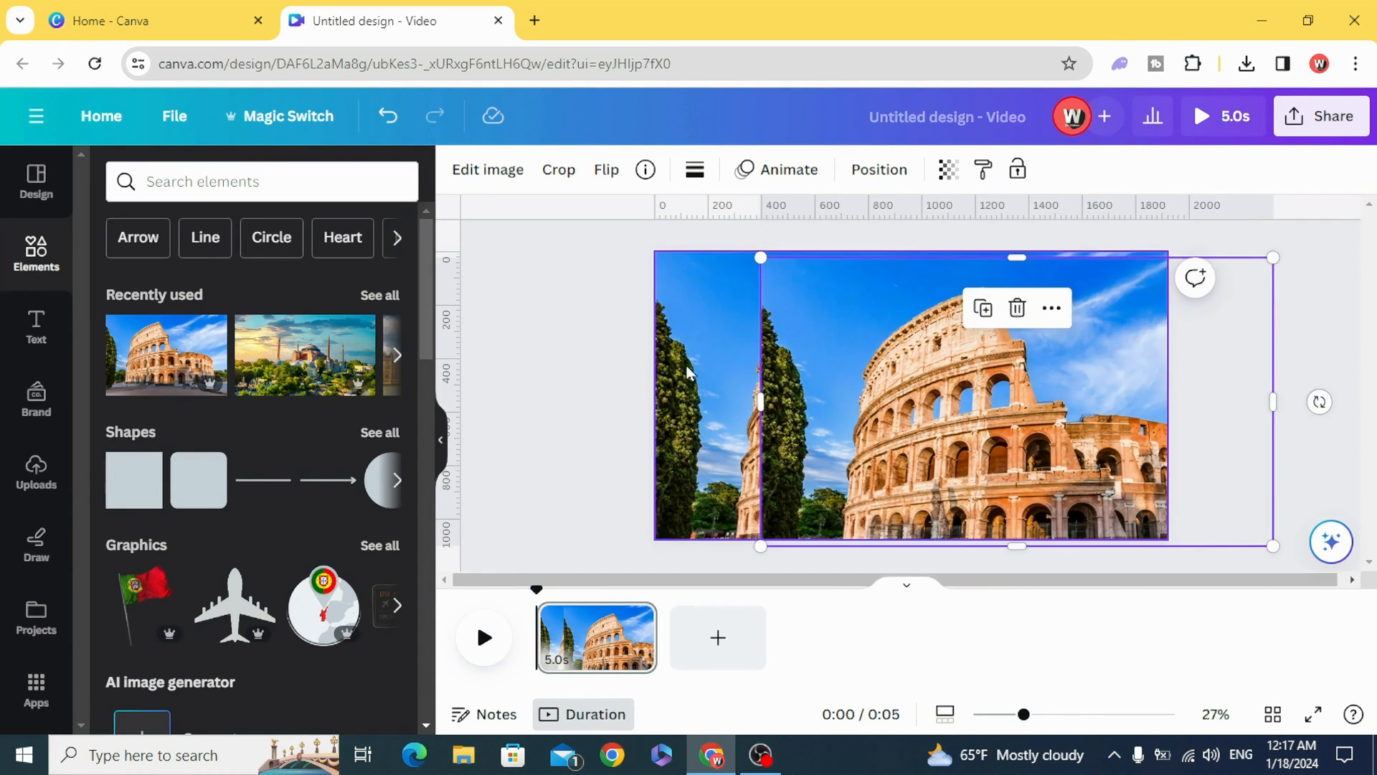
pyautogui.click(488, 169)
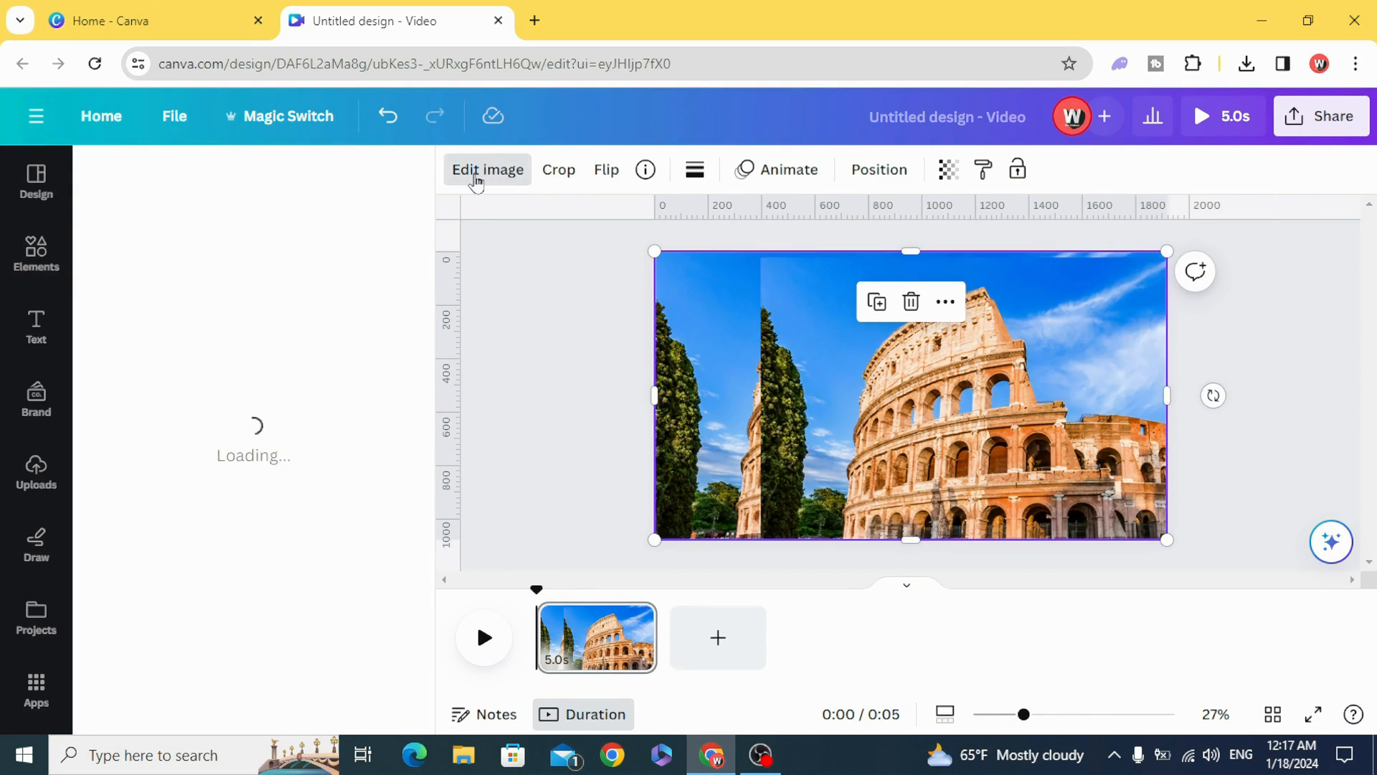
pyautogui.click(488, 169)
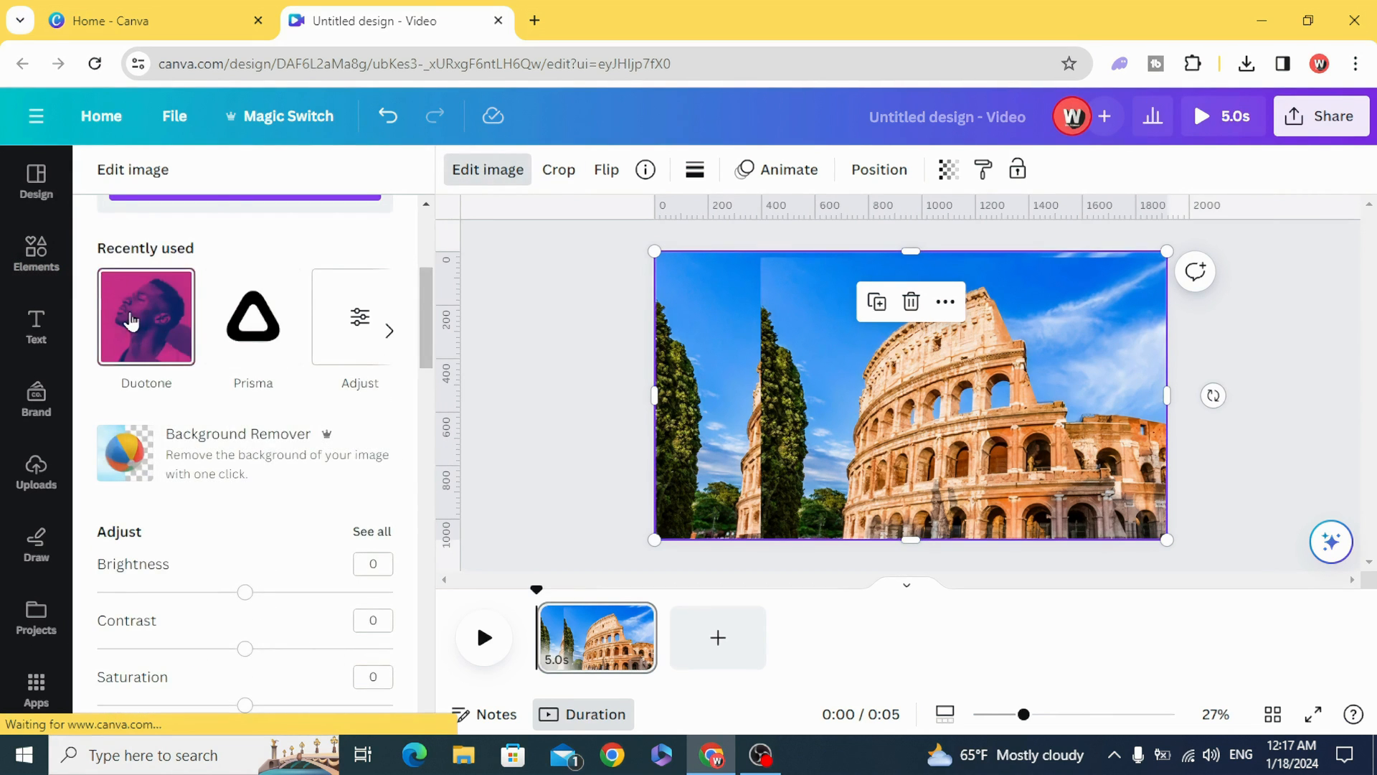
pyautogui.click(146, 317)
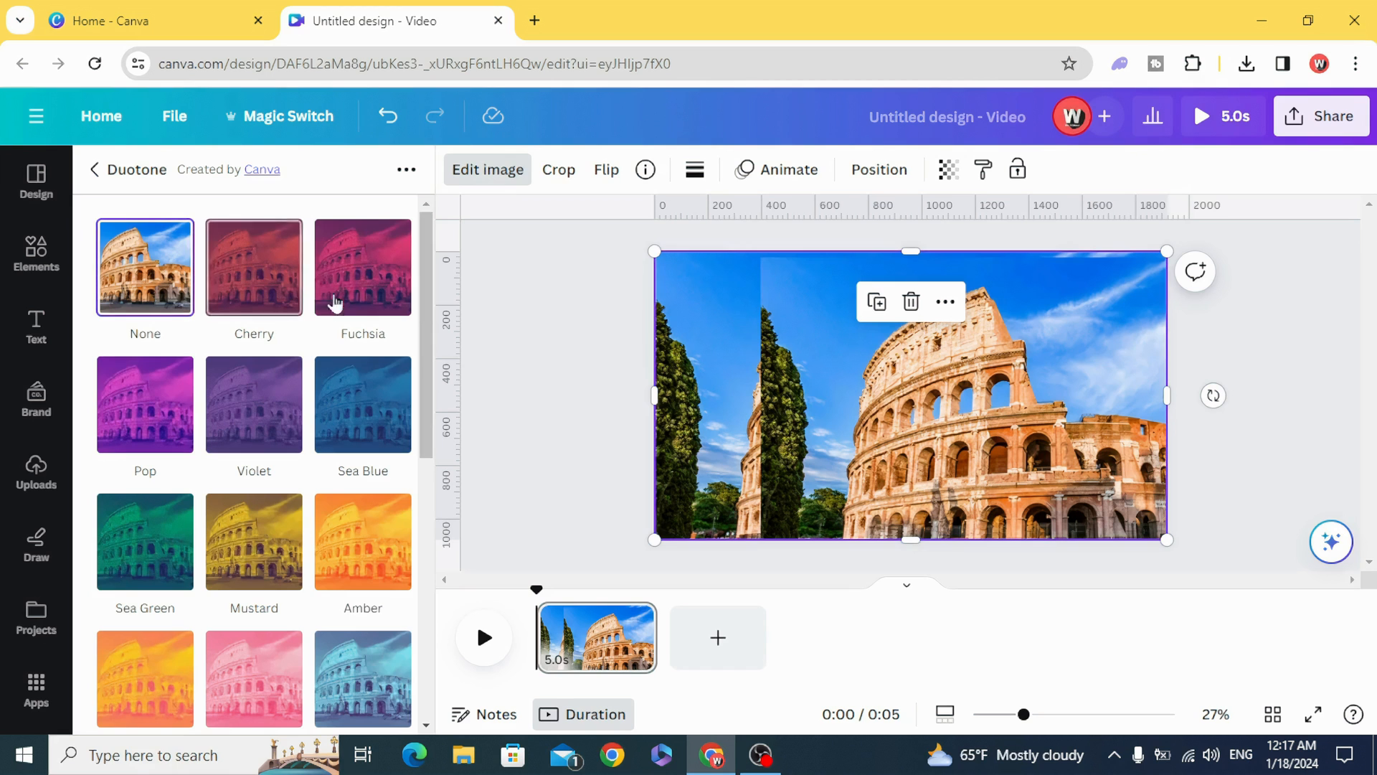
pyautogui.click(363, 267)
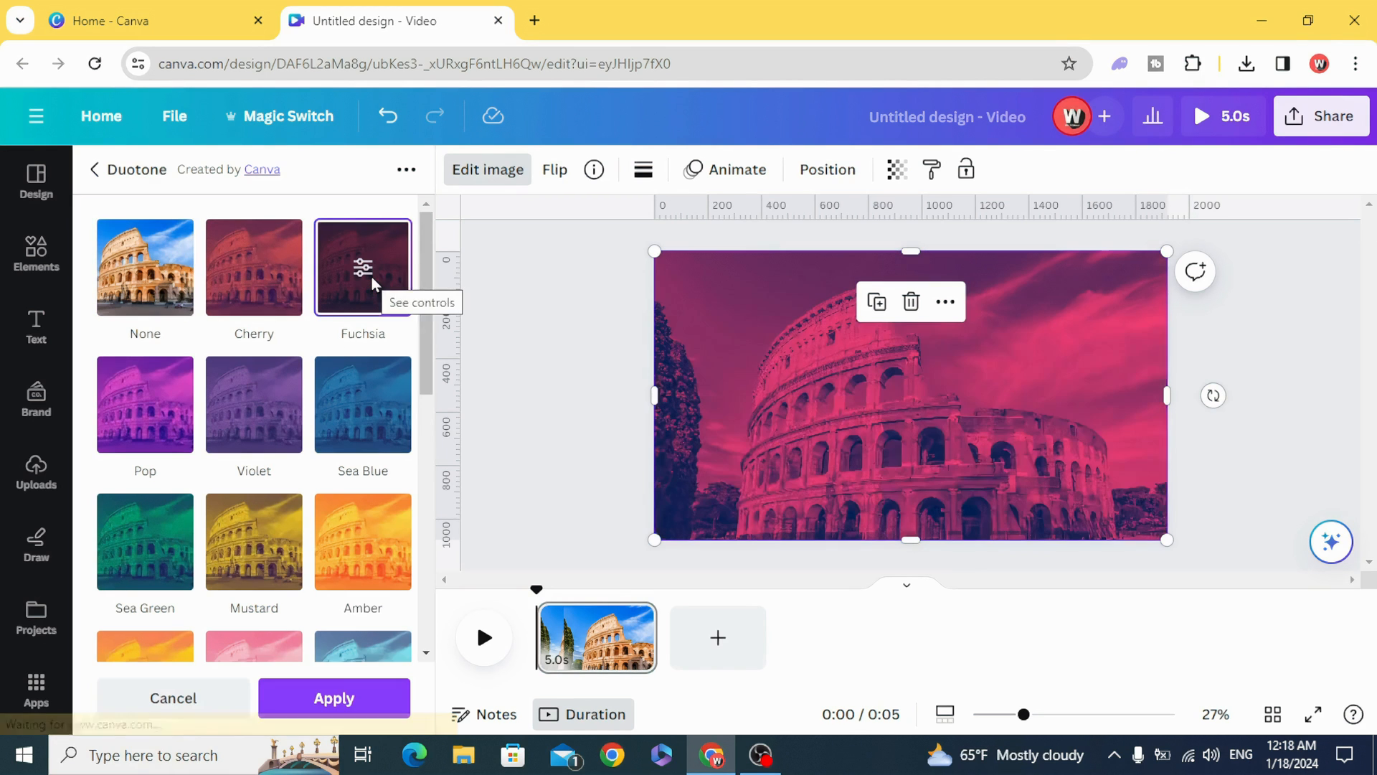
pyautogui.scroll(-3)
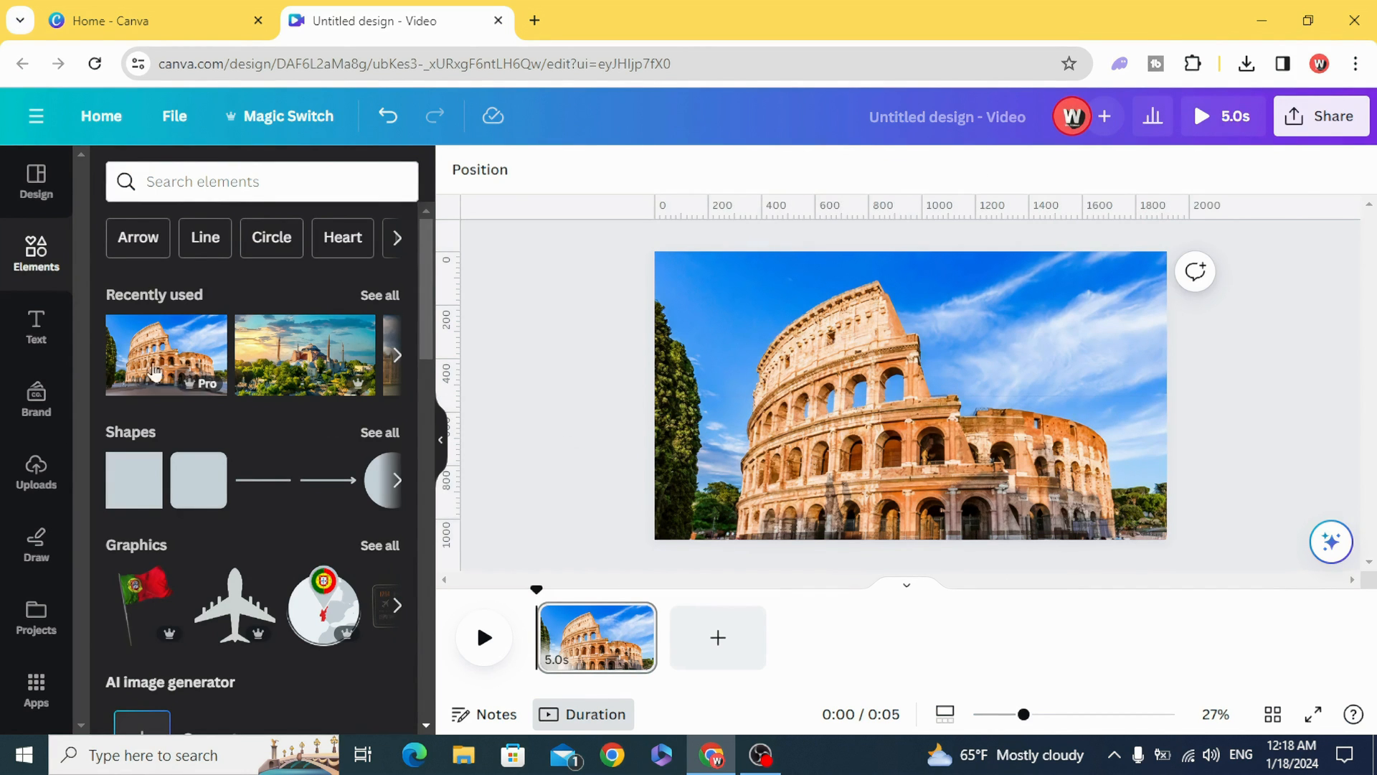
# Step: Add a large ROME heading in League Spartan and colour it white over the photo
pyautogui.click(36, 325)
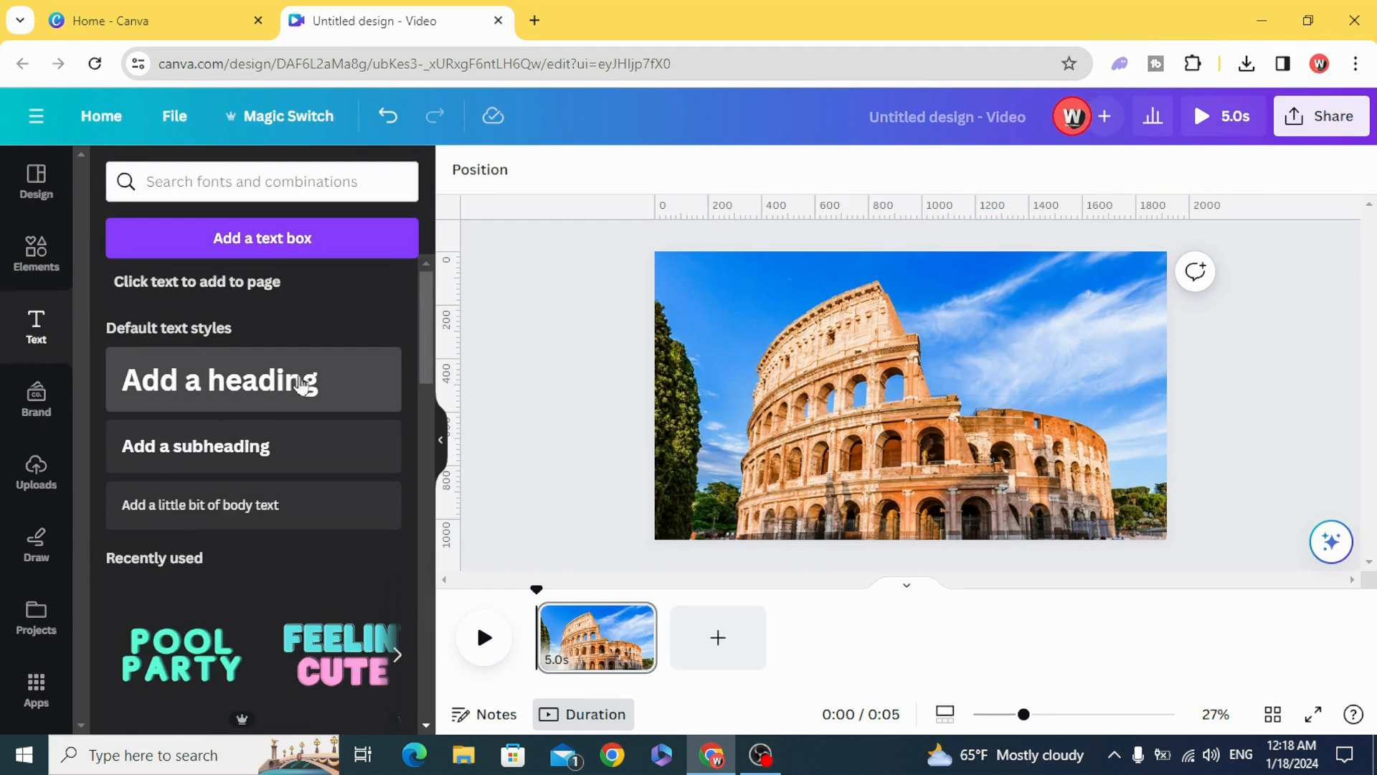
pyautogui.click(253, 380)
pyautogui.write('ROME')
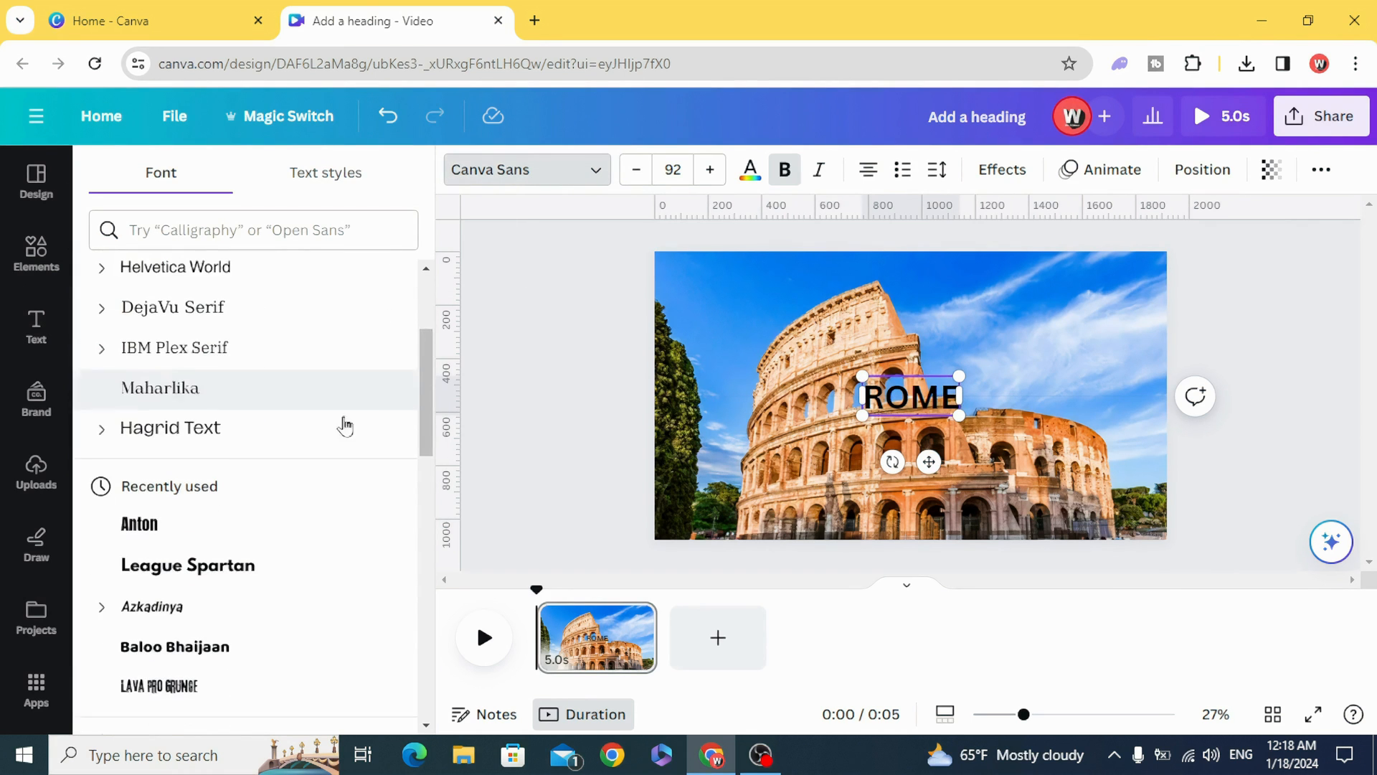
pyautogui.click(188, 565)
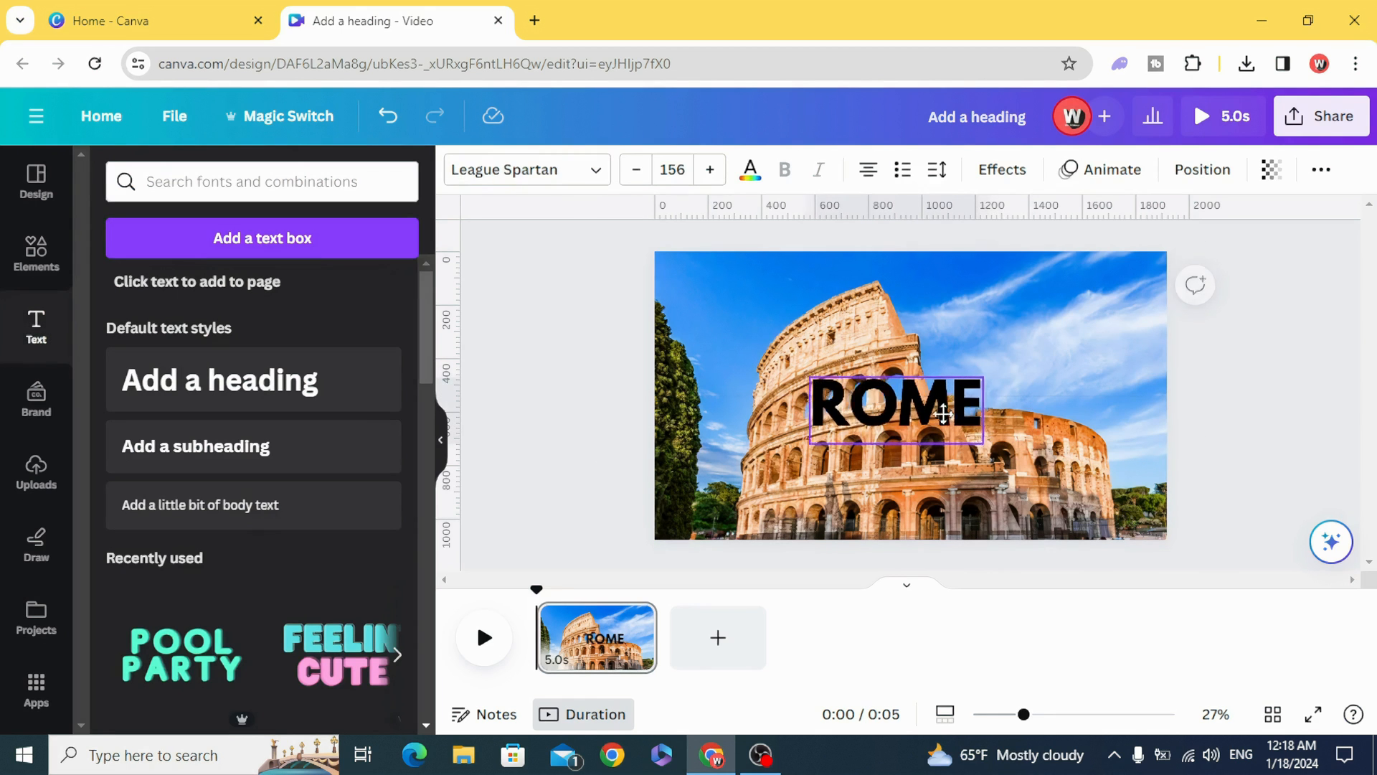
pyautogui.click(751, 169)
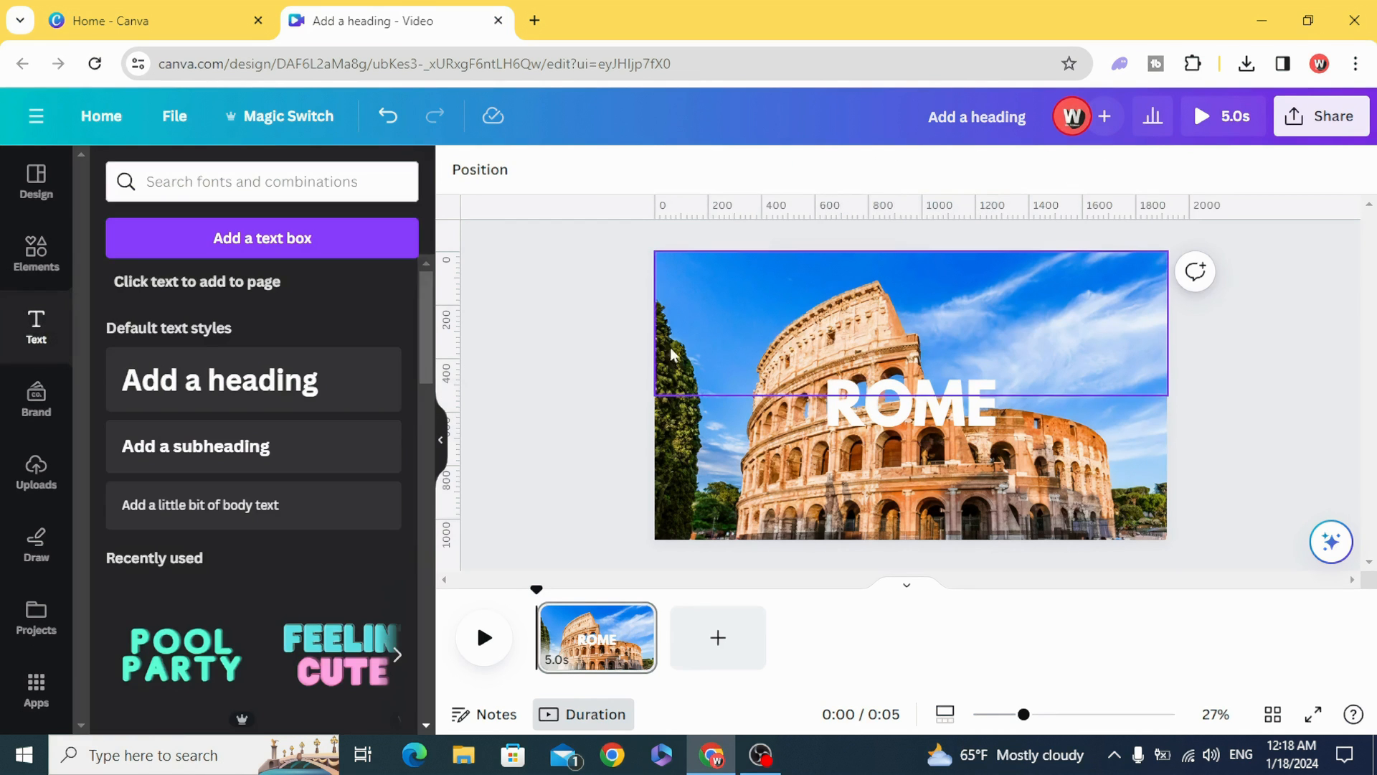
pyautogui.click(911, 405)
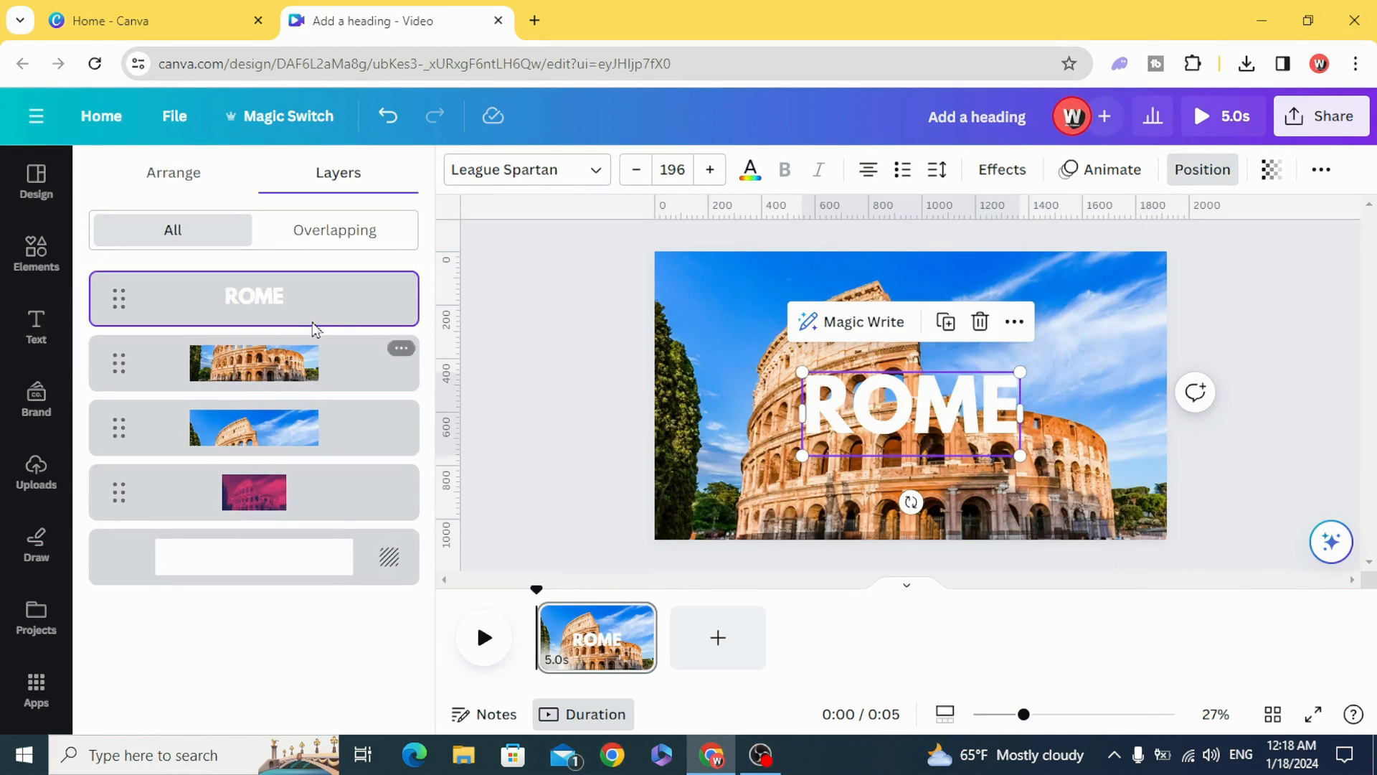
# Step: Send the ROME layer beneath the photo, then duplicate the page three times to four pages
pyautogui.moveTo(254, 296); pyautogui.dragTo(272, 450)
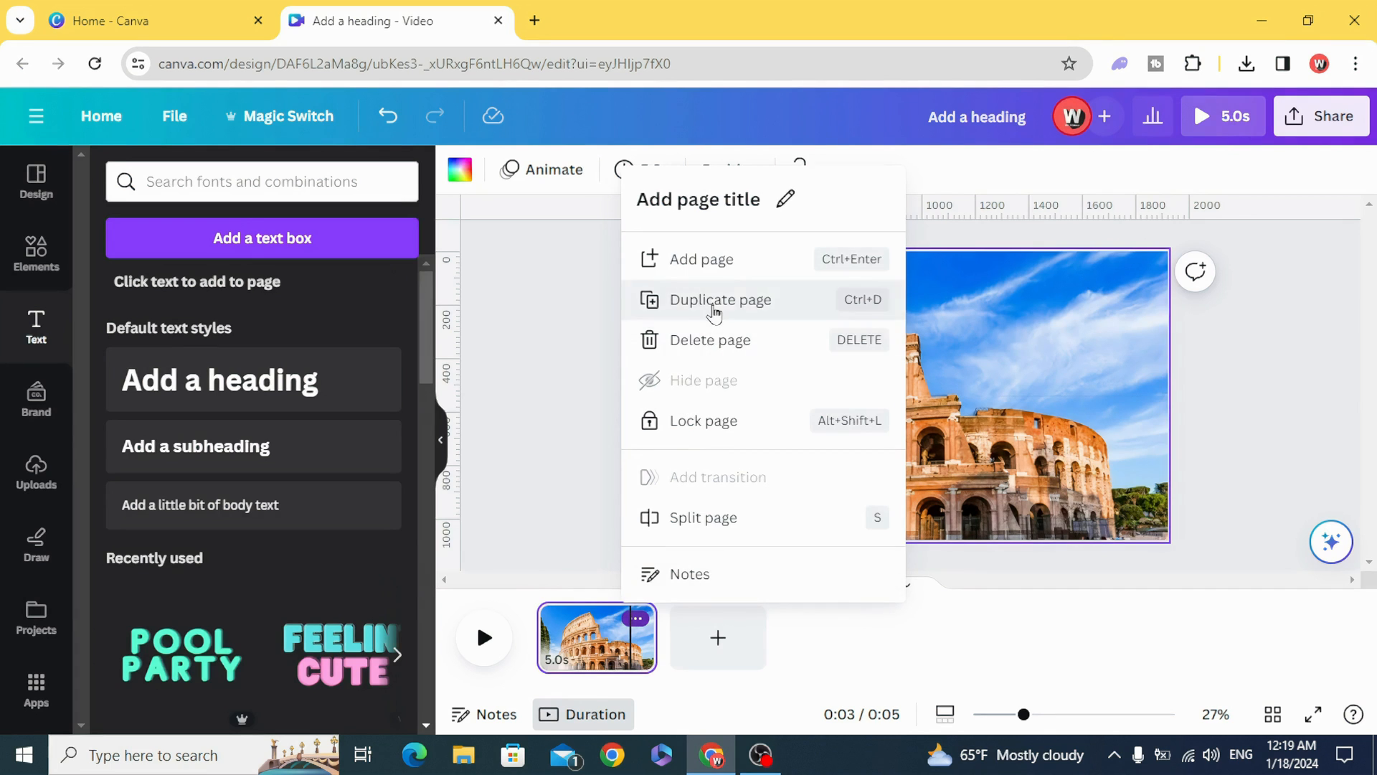
pyautogui.click(720, 299)
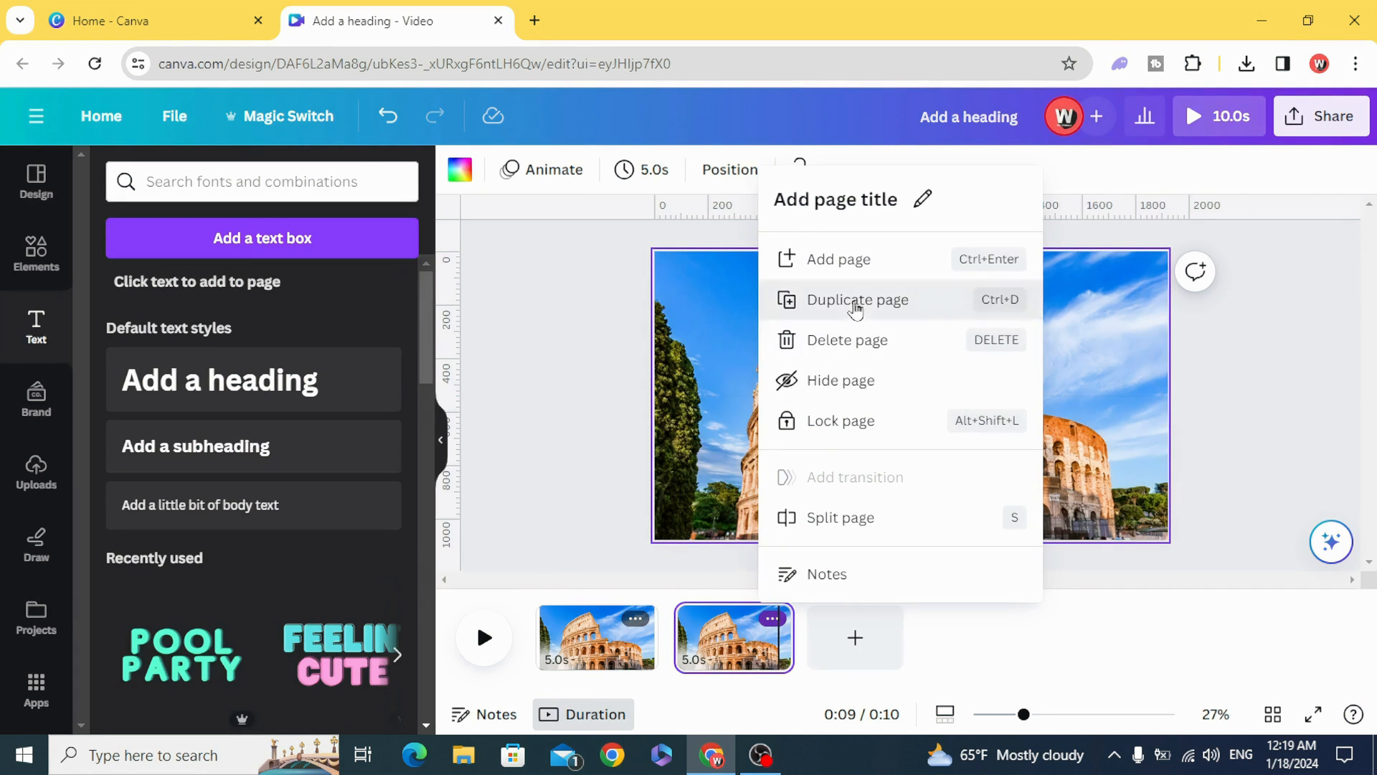
pyautogui.click(857, 300)
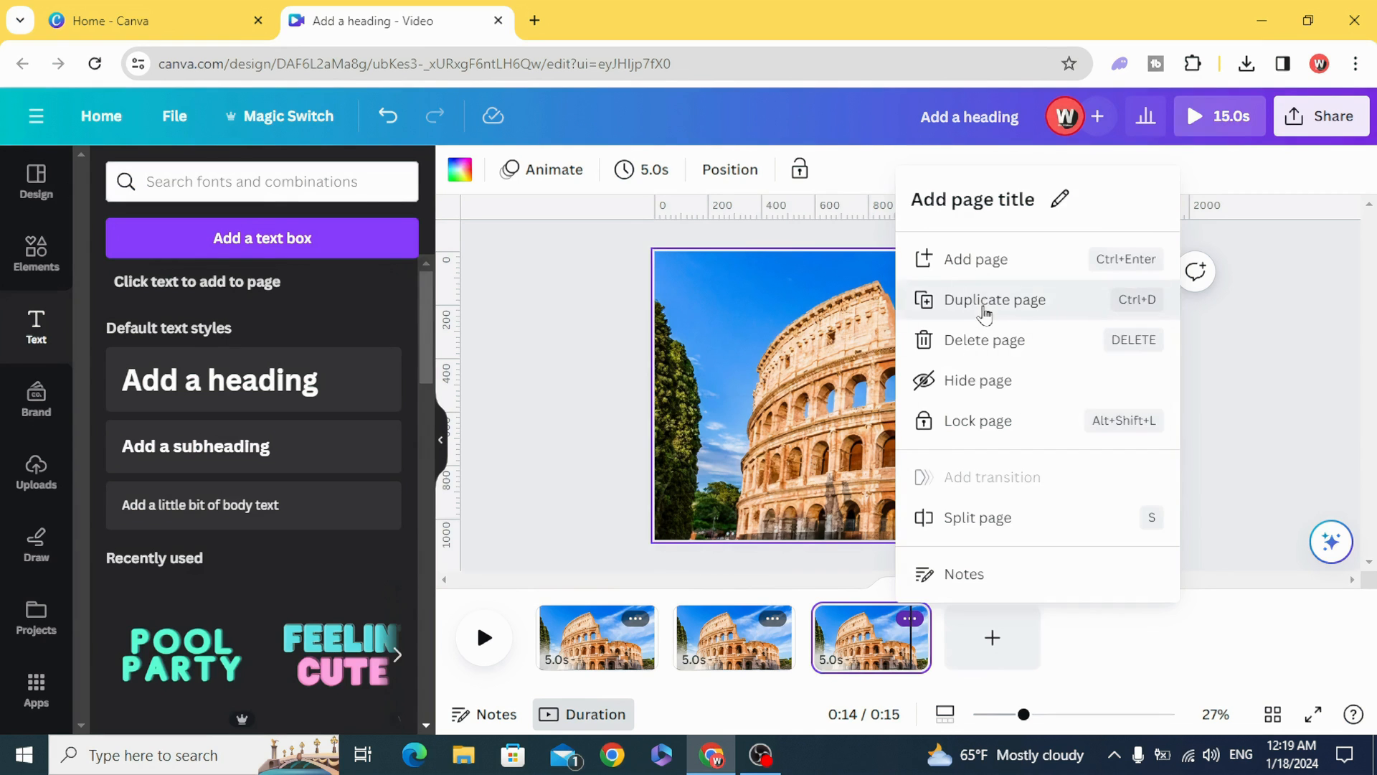
pyautogui.click(994, 299)
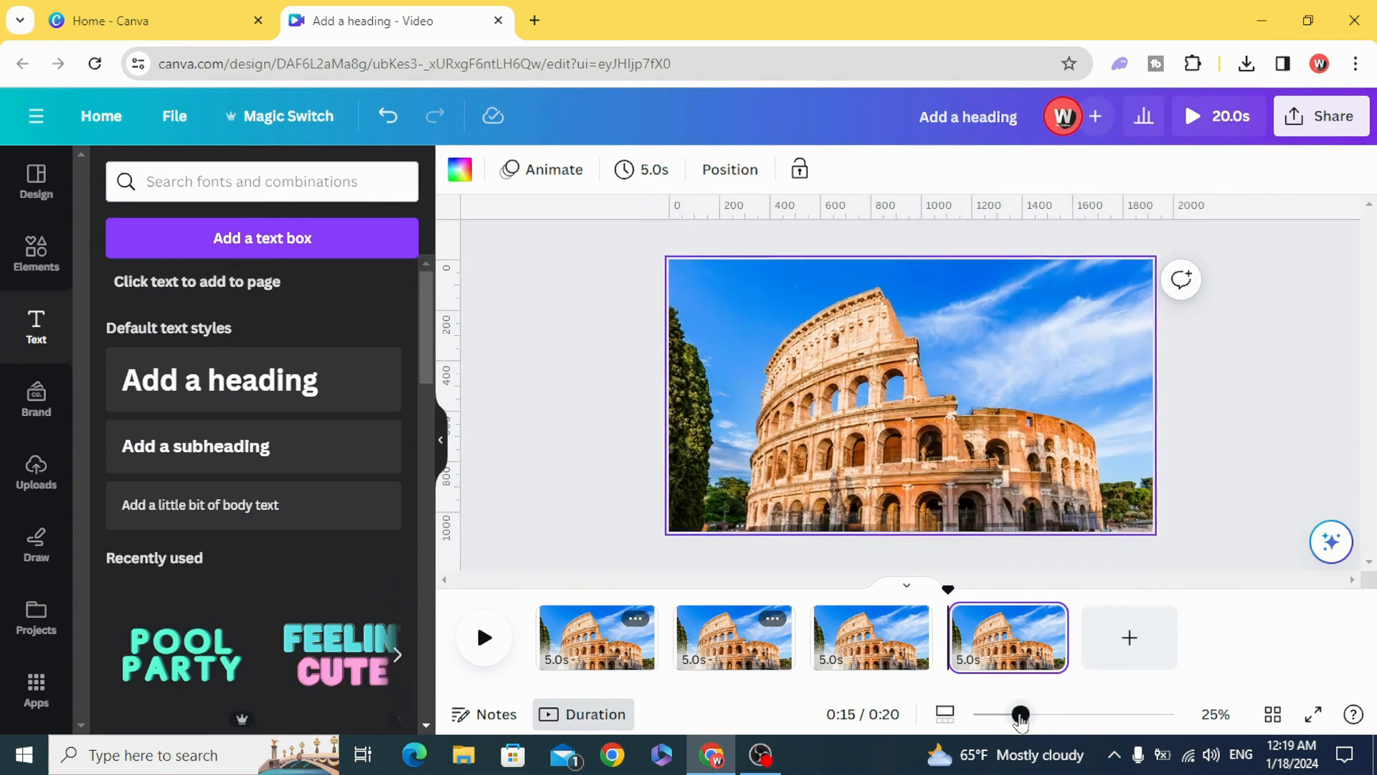
# Step: Enlarge the hidden heading and band beyond the page and bring them forward on page 3
pyautogui.click(597, 637)
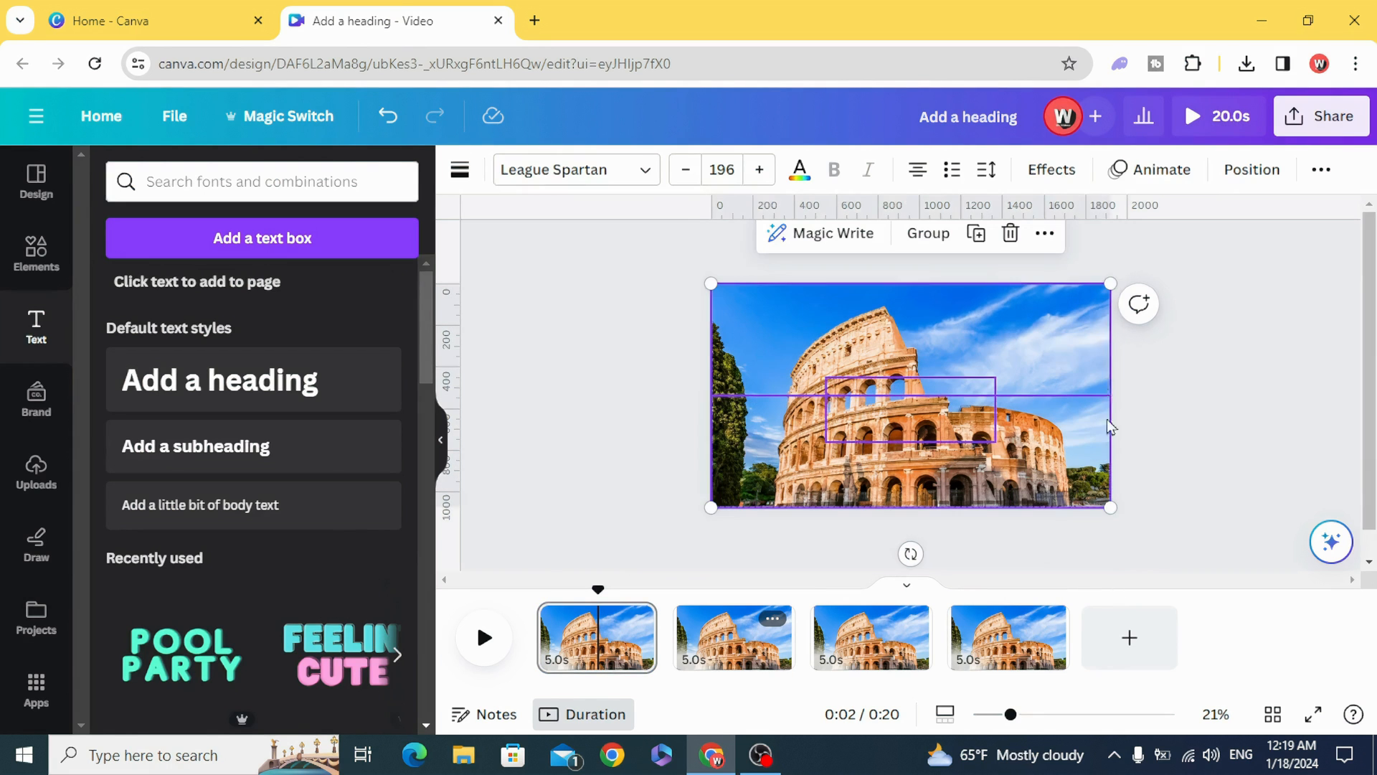
pyautogui.moveTo(1110, 282); pyautogui.dragTo(1208, 228)
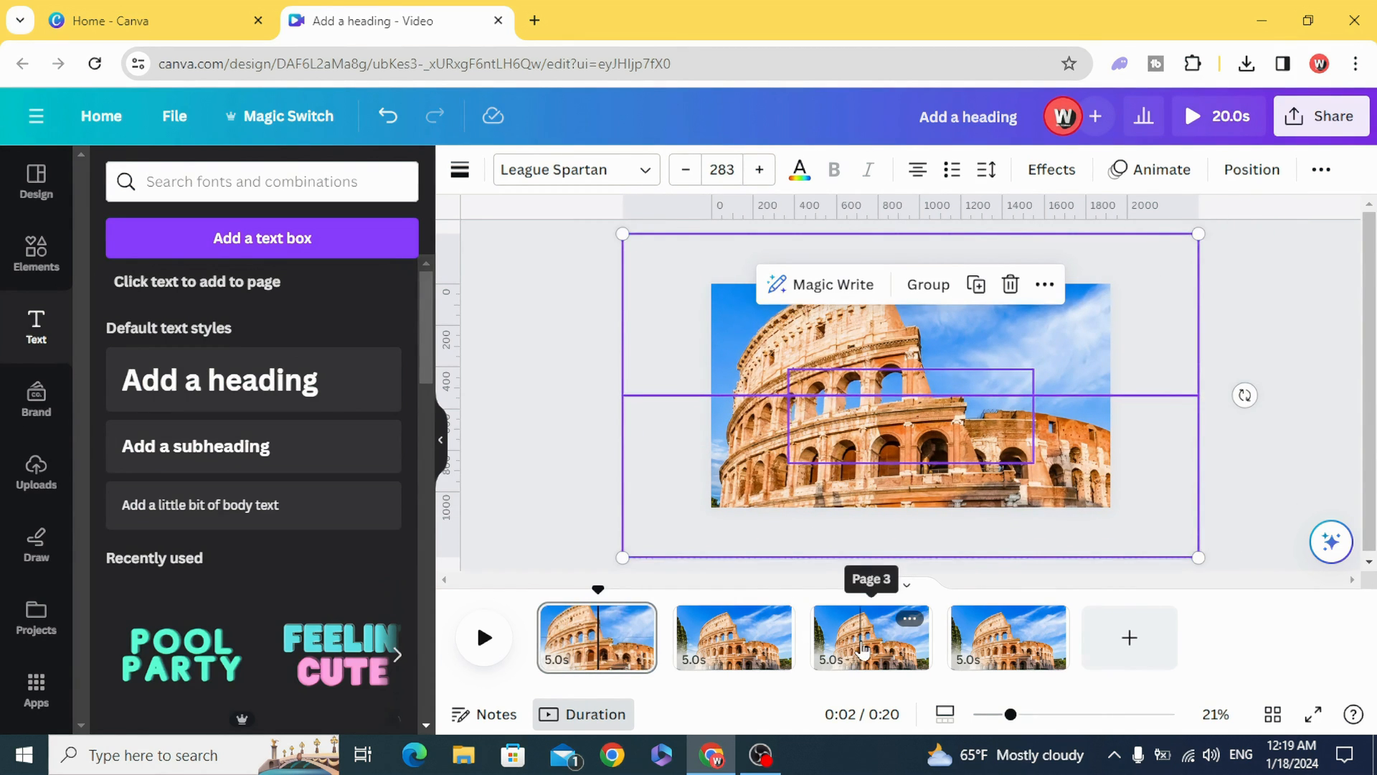
pyautogui.click(871, 637)
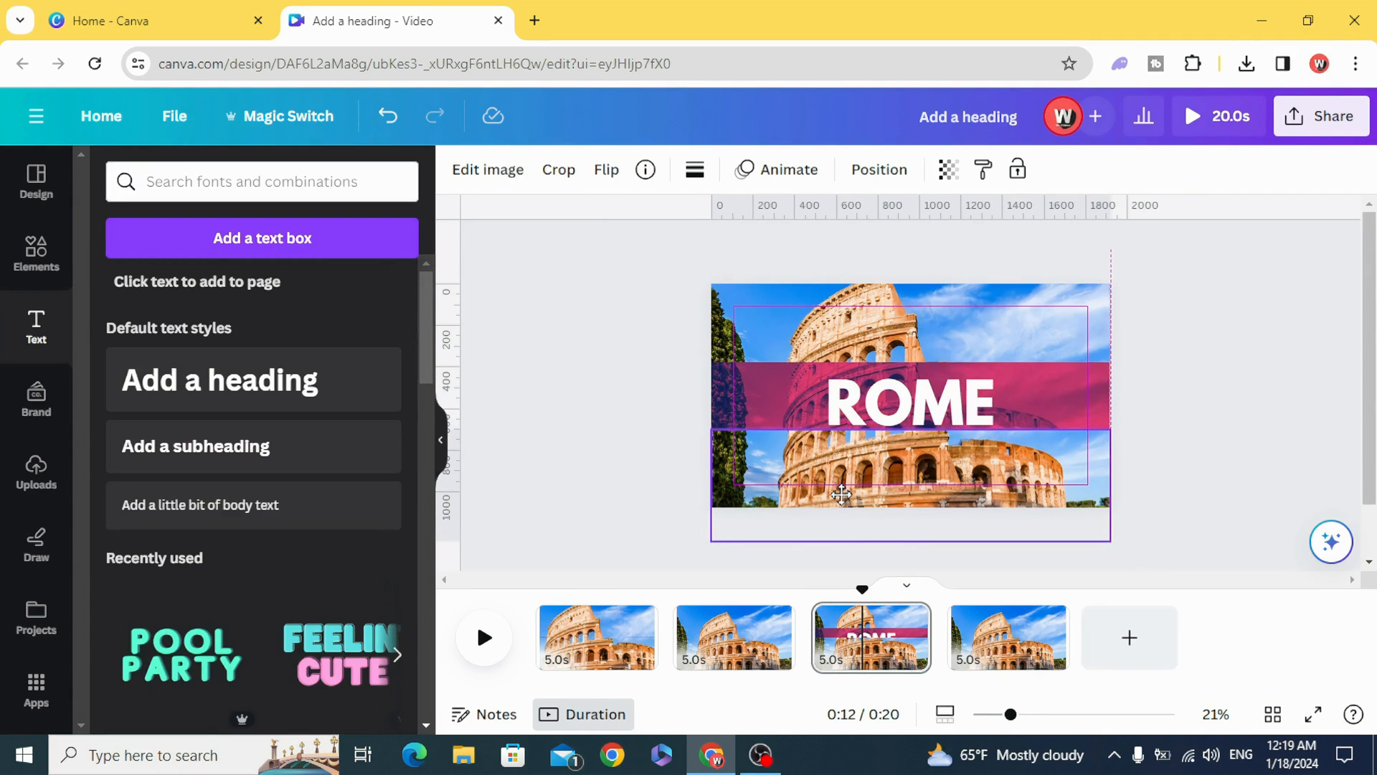
pyautogui.click(843, 494)
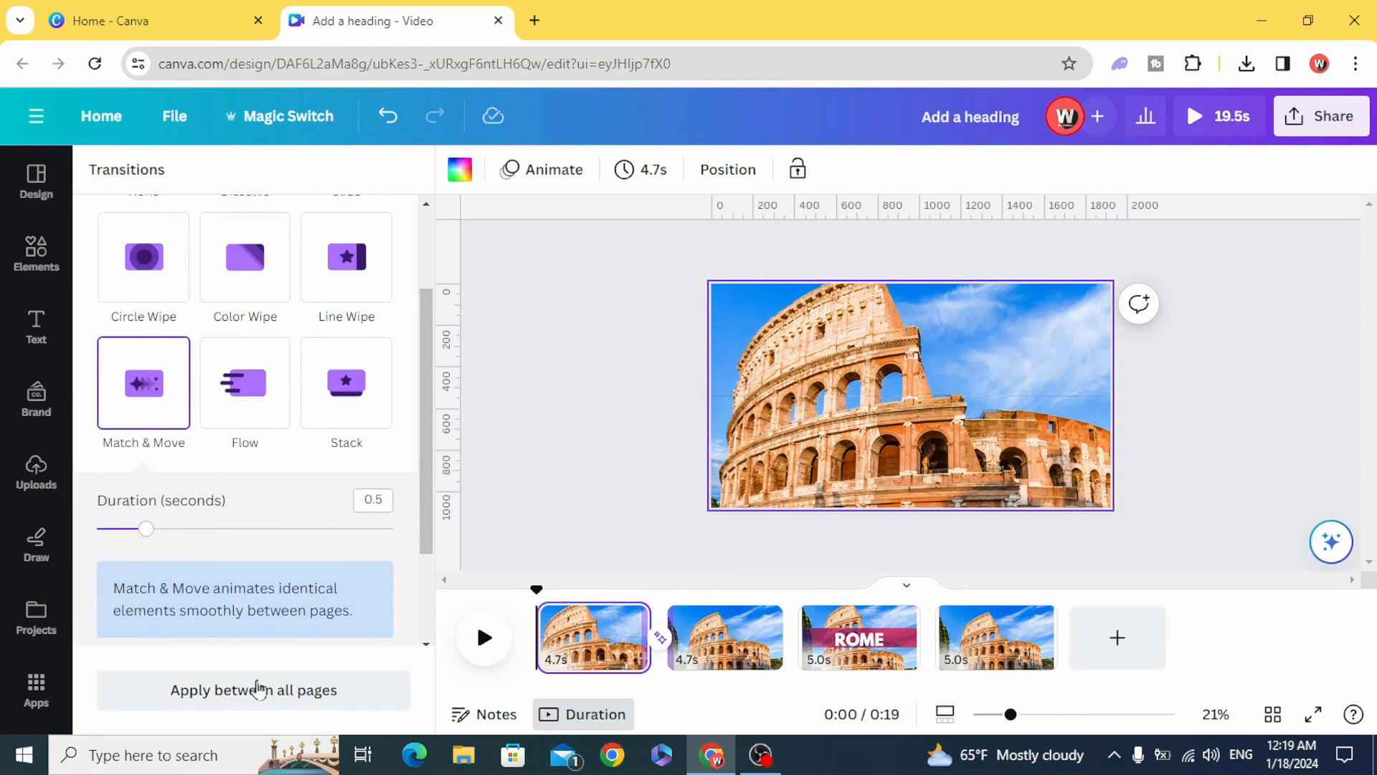
# Step: Apply Match & Move transitions between all pages and preview the result
pyautogui.click(255, 690)
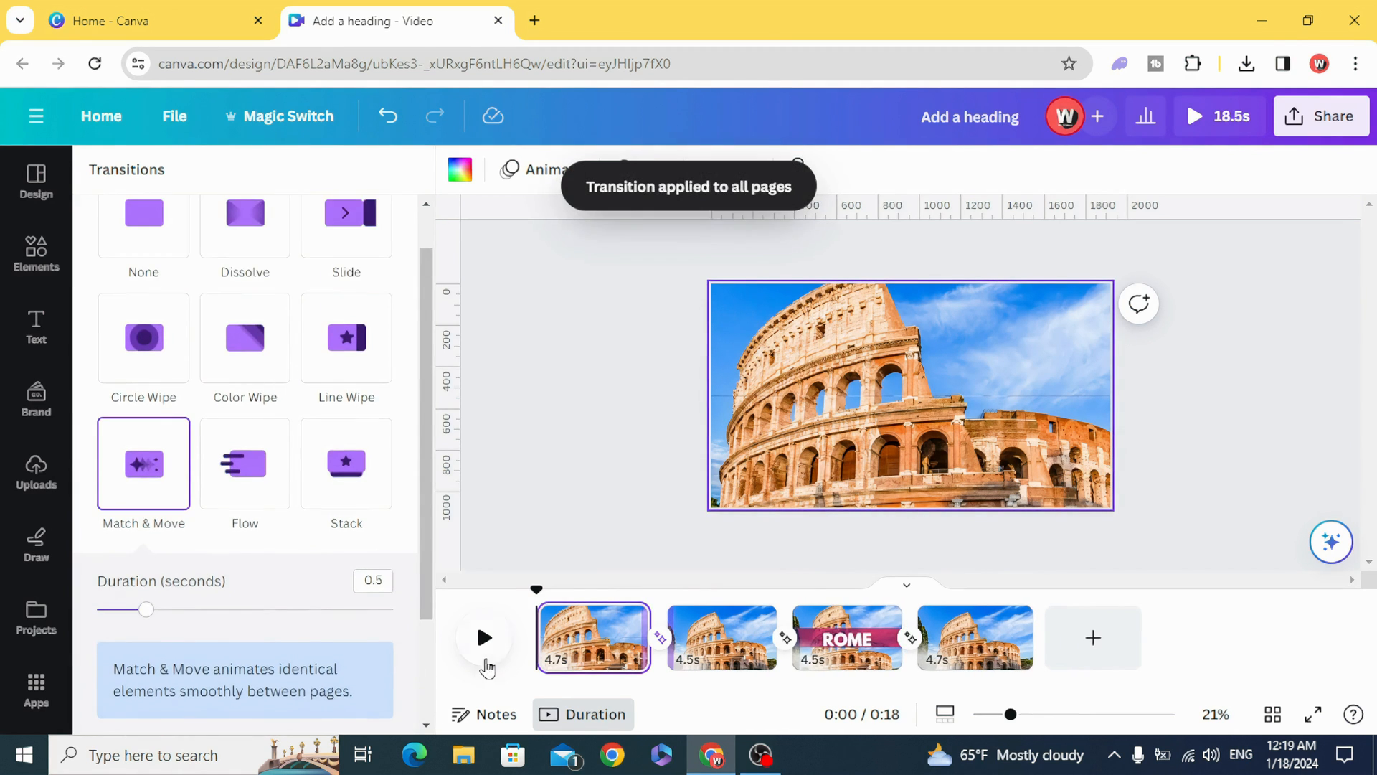
pyautogui.click(35, 327)
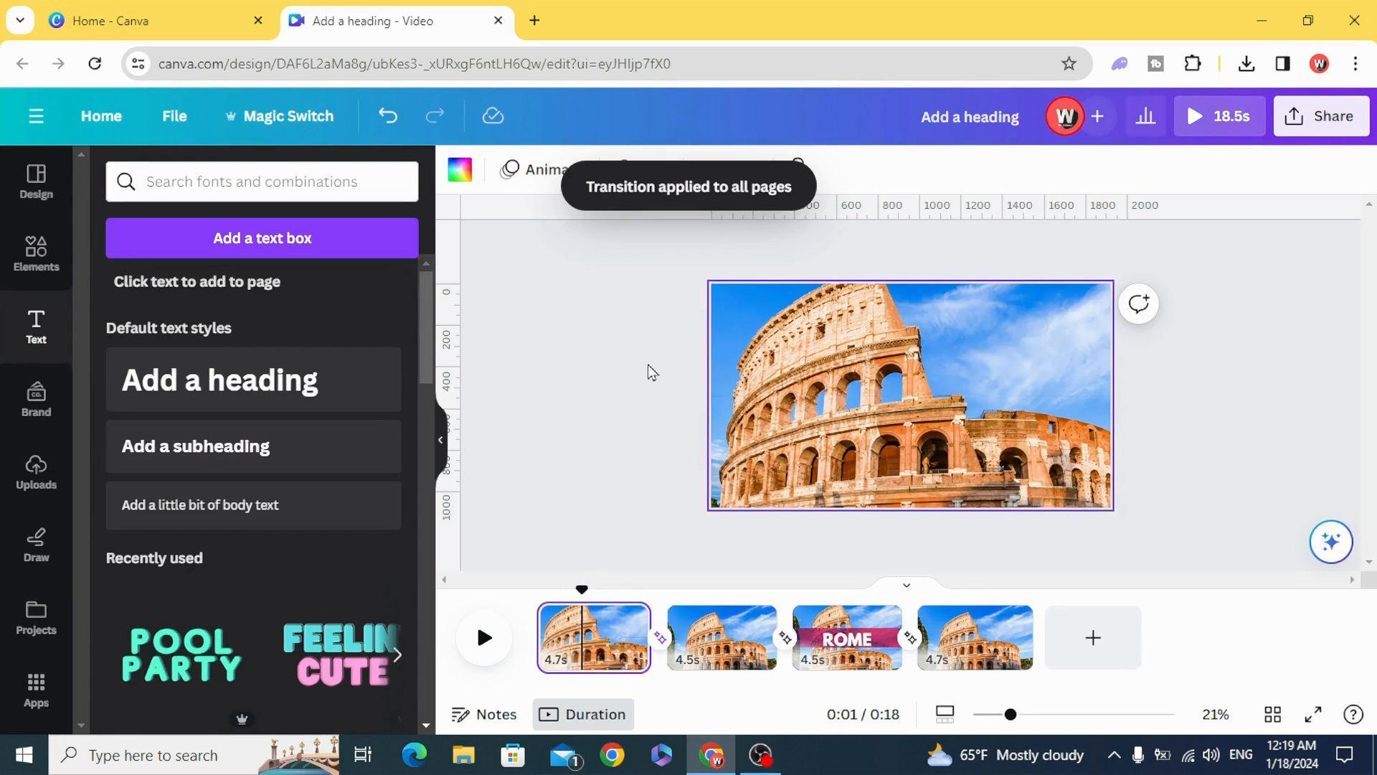
# Step: Set page timing to 1 second for all pages and play back the 4-second video
pyautogui.click(640, 170)
pyautogui.write('1')
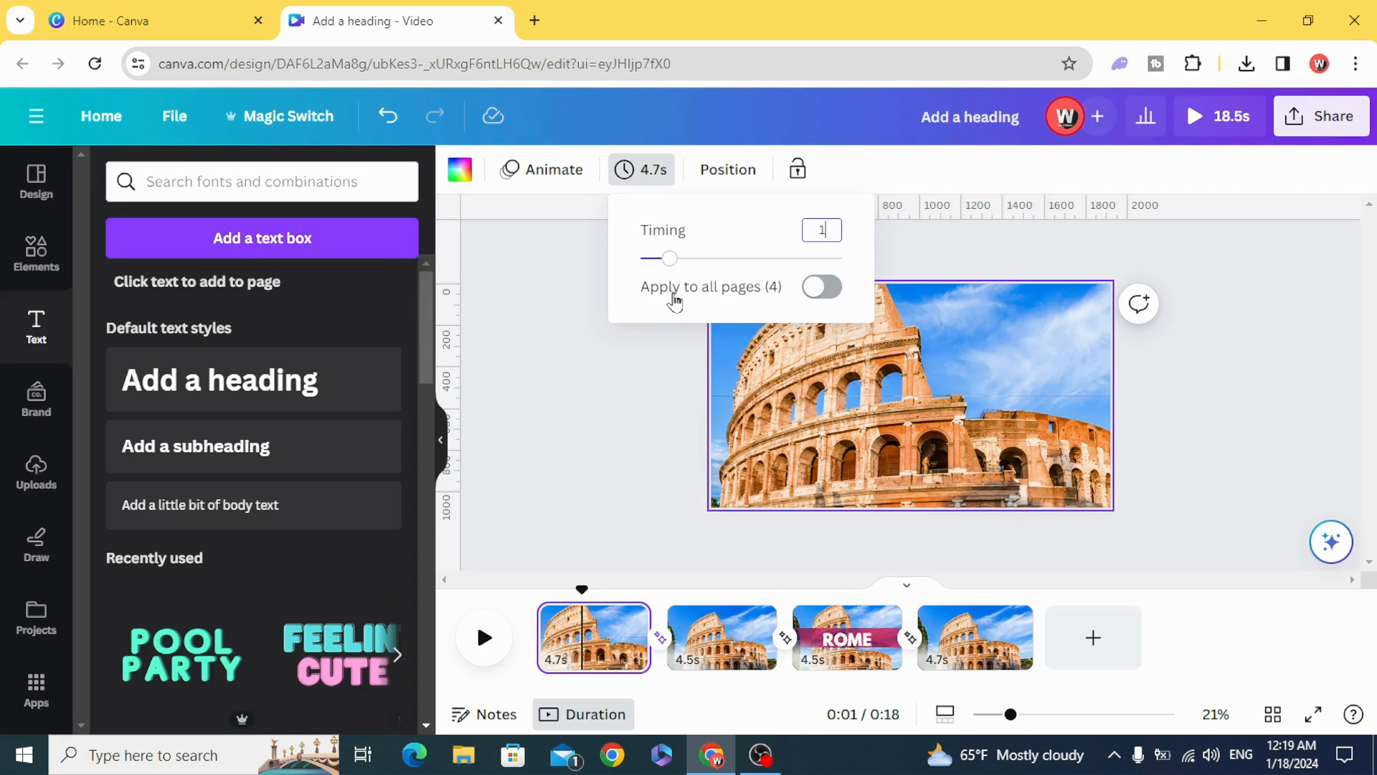
pyautogui.click(820, 287)
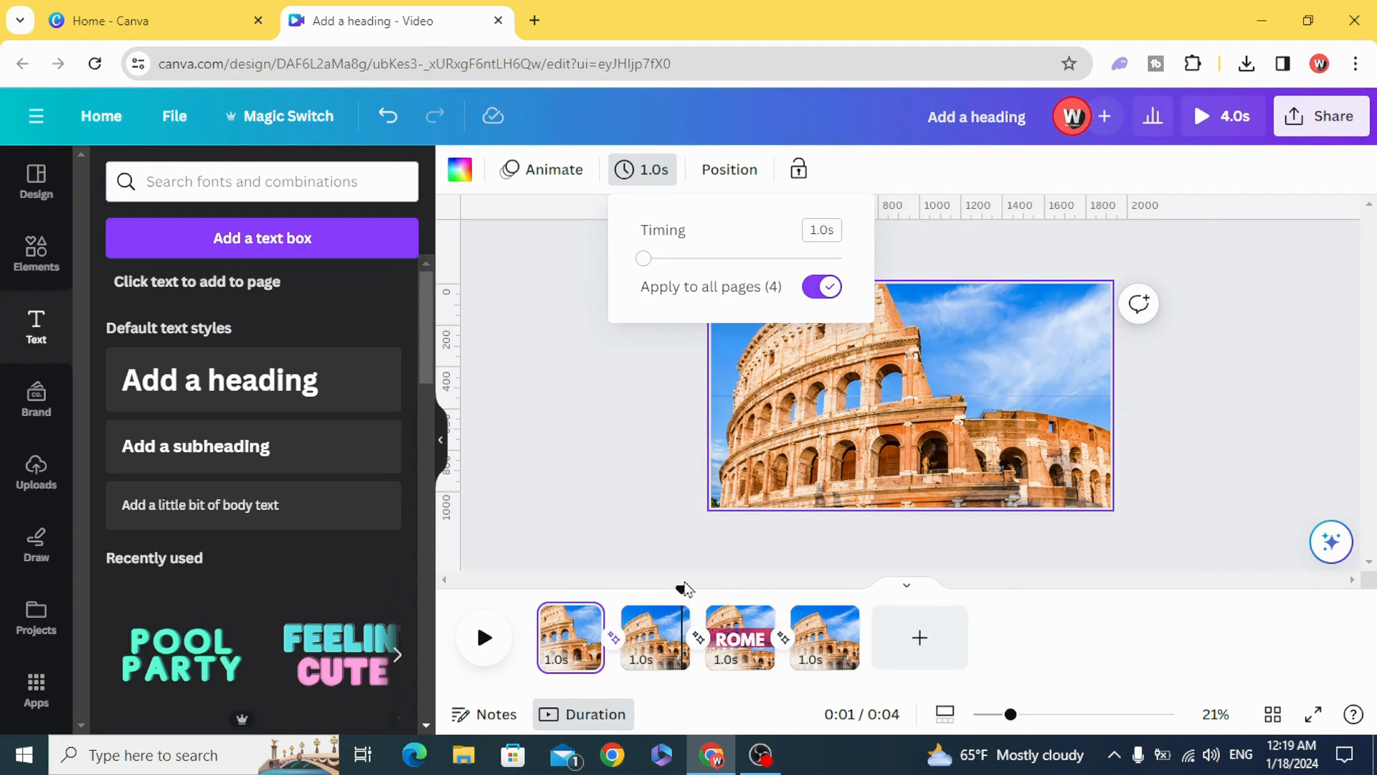
pyautogui.click(483, 637)
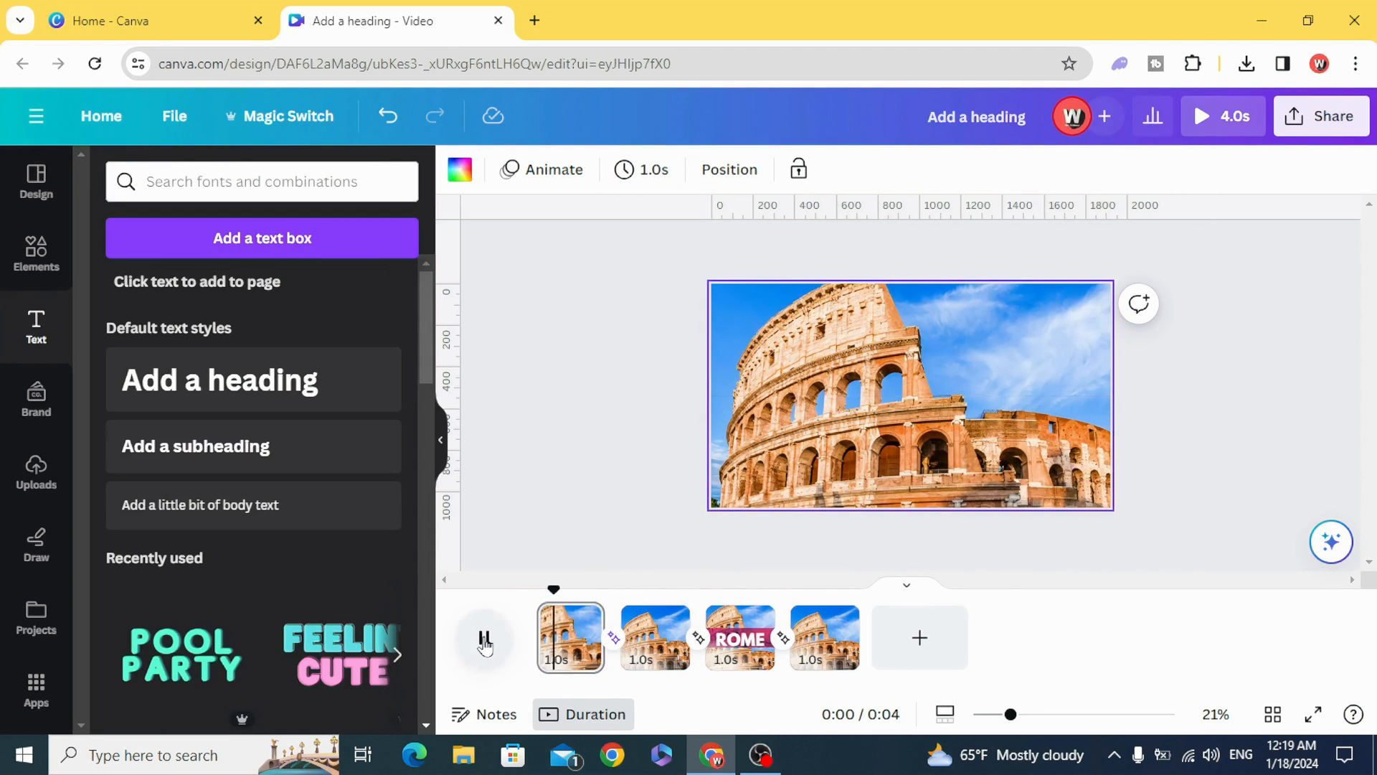
pyautogui.click(485, 639)
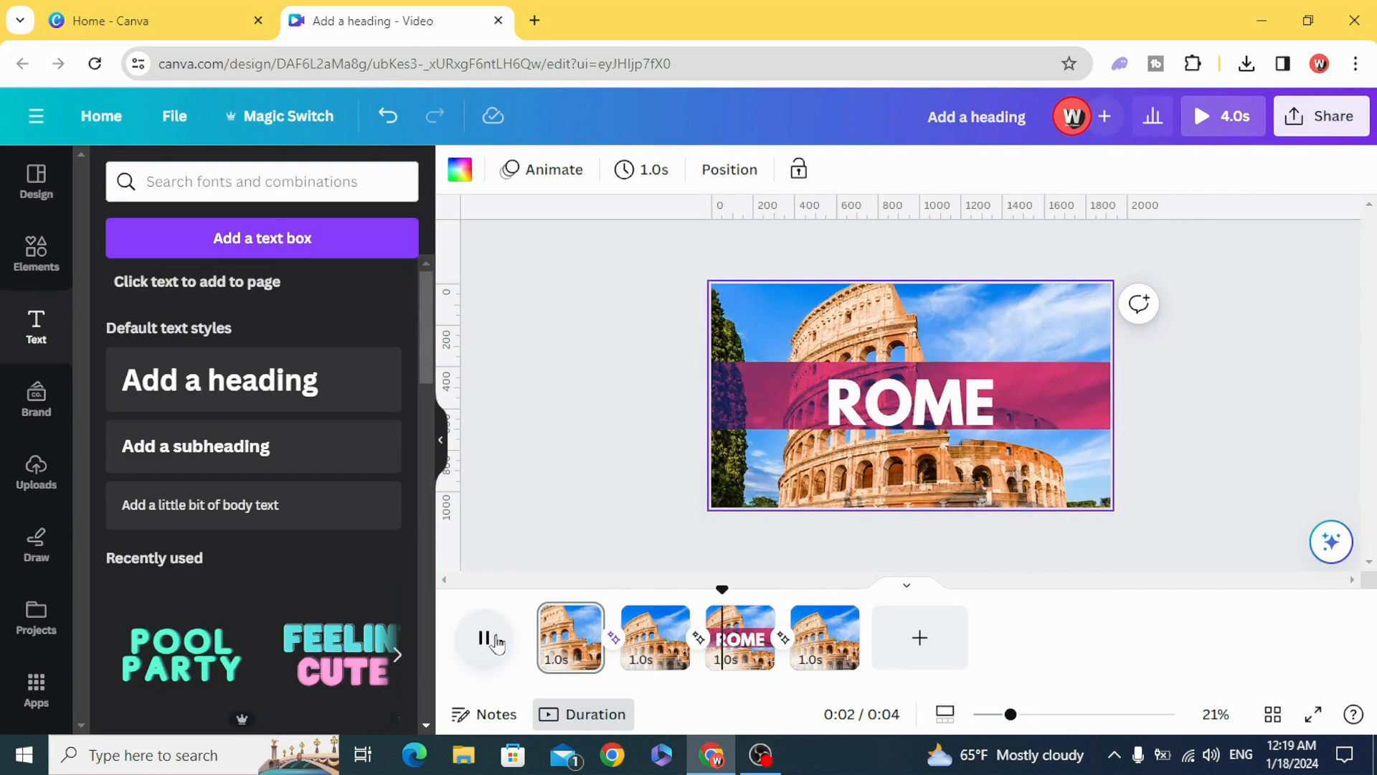